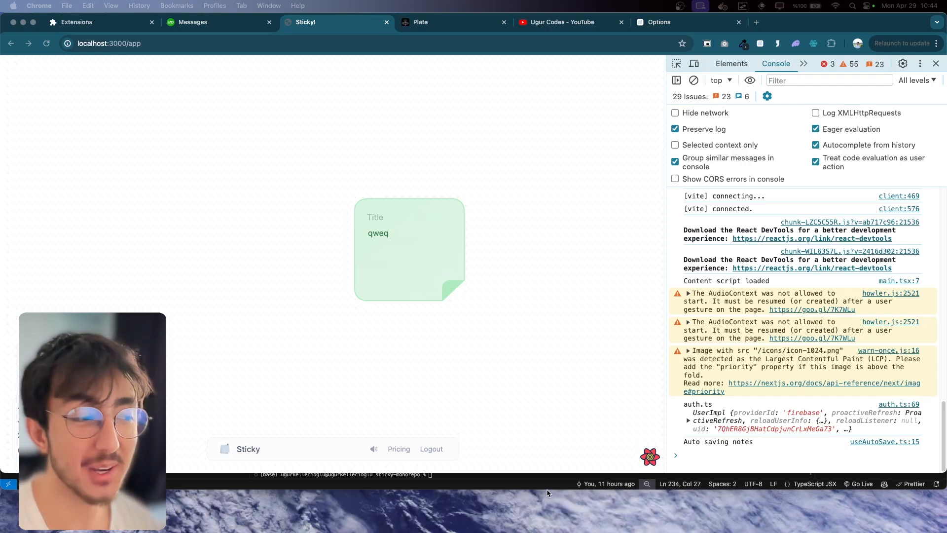
{"action": "mouse_move", "coordinate": [521, 265]}
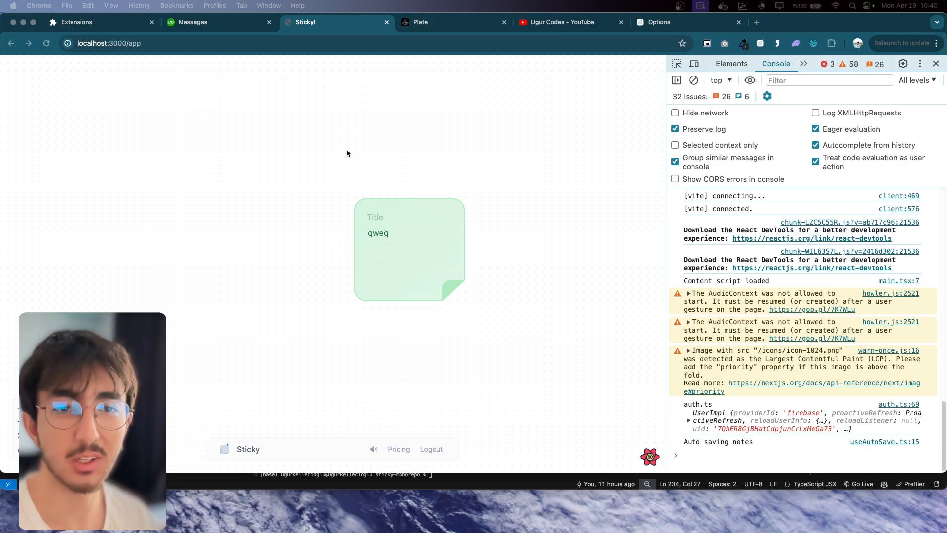
{"action": "mouse_move", "coordinate": [386, 302]}
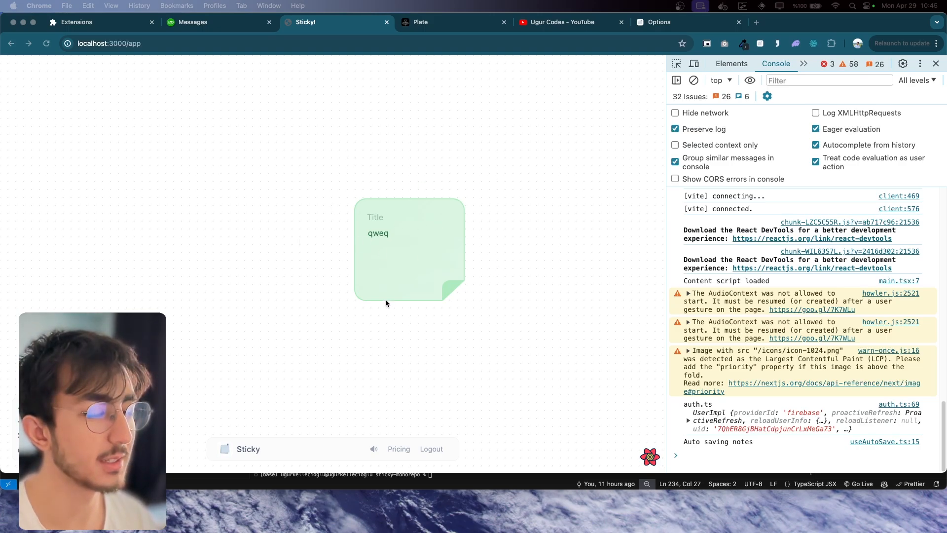
{"action": "mouse_move", "coordinate": [383, 267]}
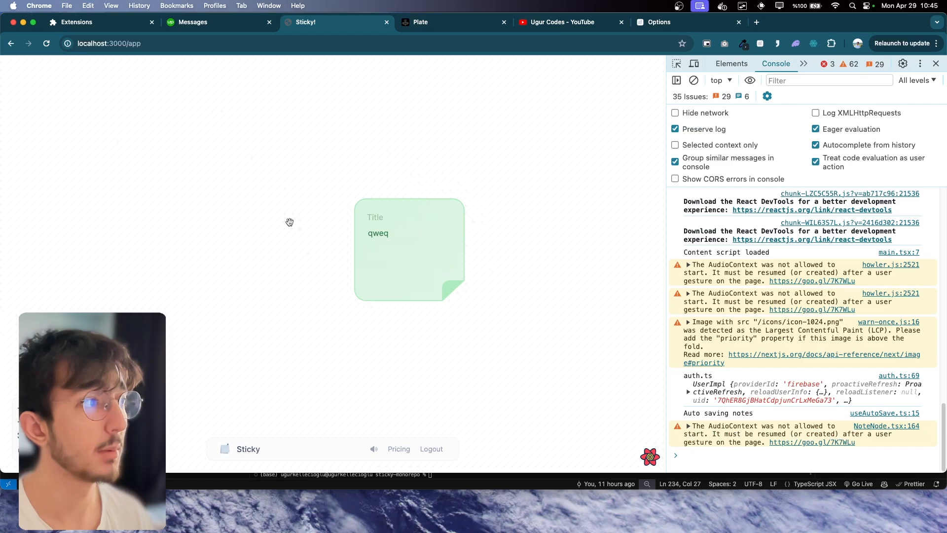
{"action": "mouse_move", "coordinate": [297, 193]}
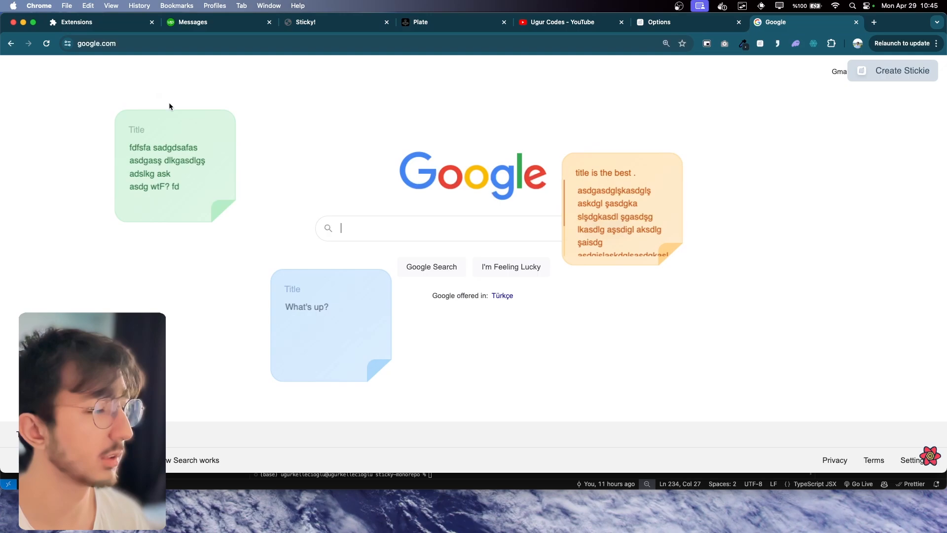
- Click around the sticky notes overlaid on the Google homepage
{"action": "left_click", "coordinate": [307, 307]}
{"action": "type", "text": "fdsafadsf asdf asdf adsf"}
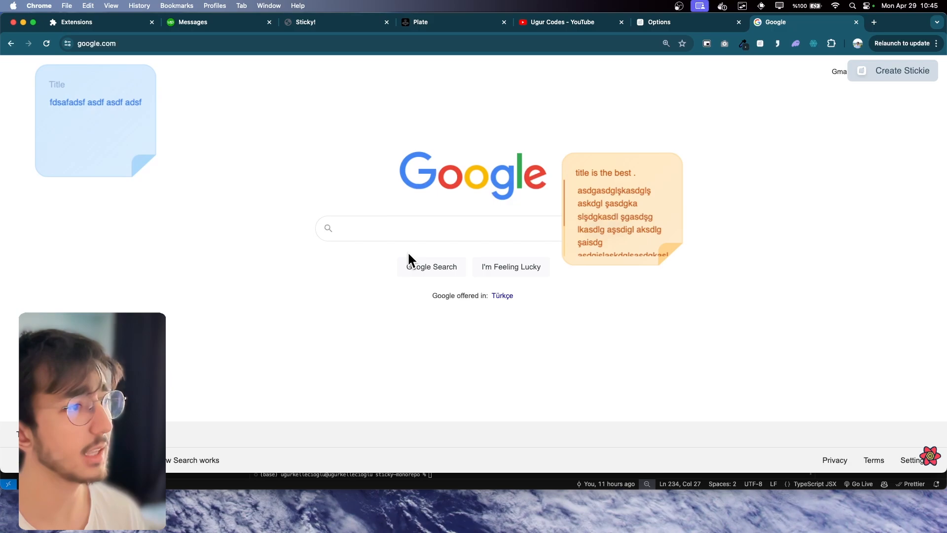
{"action": "left_click", "coordinate": [399, 228]}
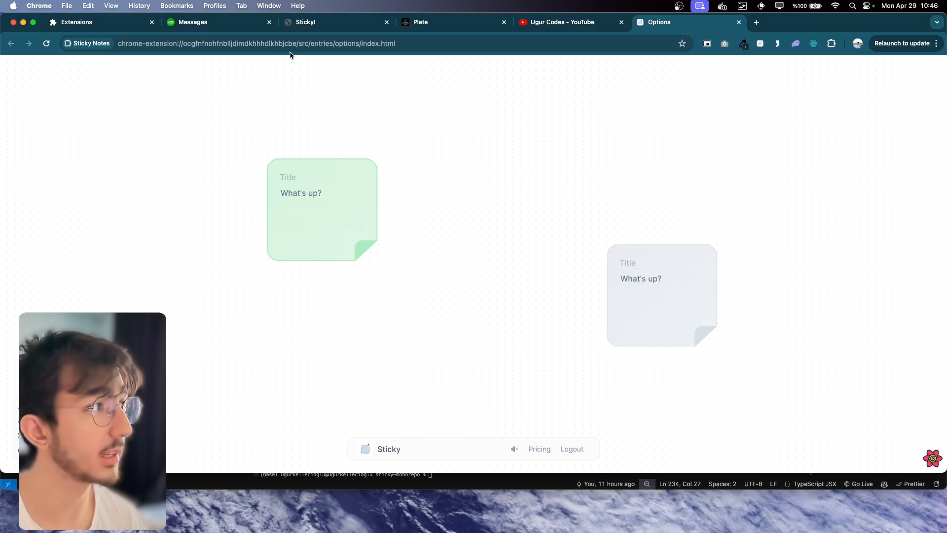
- Visit the Plate rich-text editor site, then open a new empty browser tab
{"action": "left_click", "coordinate": [256, 42]}
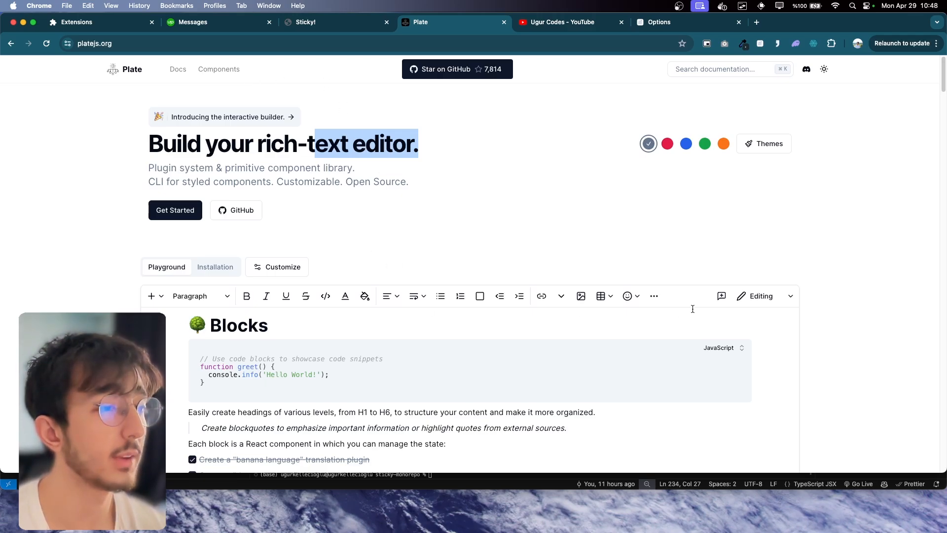
{"action": "left_click", "coordinate": [755, 22]}
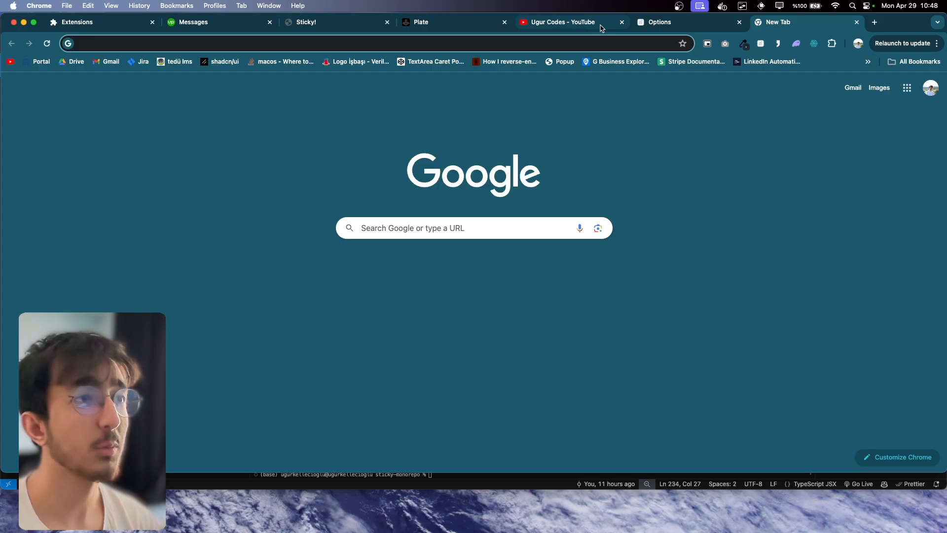
- Go to tiptap.dev/docs/editor/installation/react and scroll through the Quickstart and install sections
{"action": "left_click", "coordinate": [560, 21]}
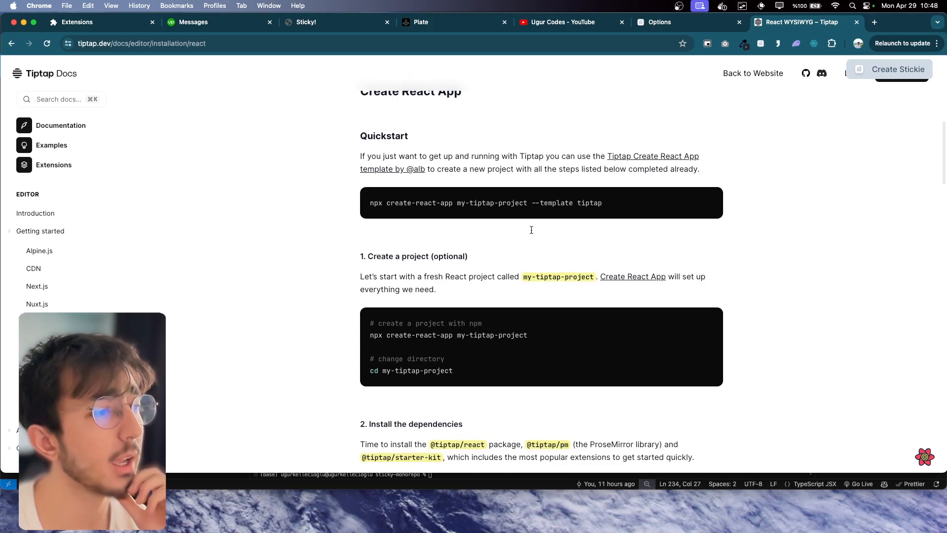
{"action": "scroll", "scroll_direction": "down", "scroll_amount": 3}
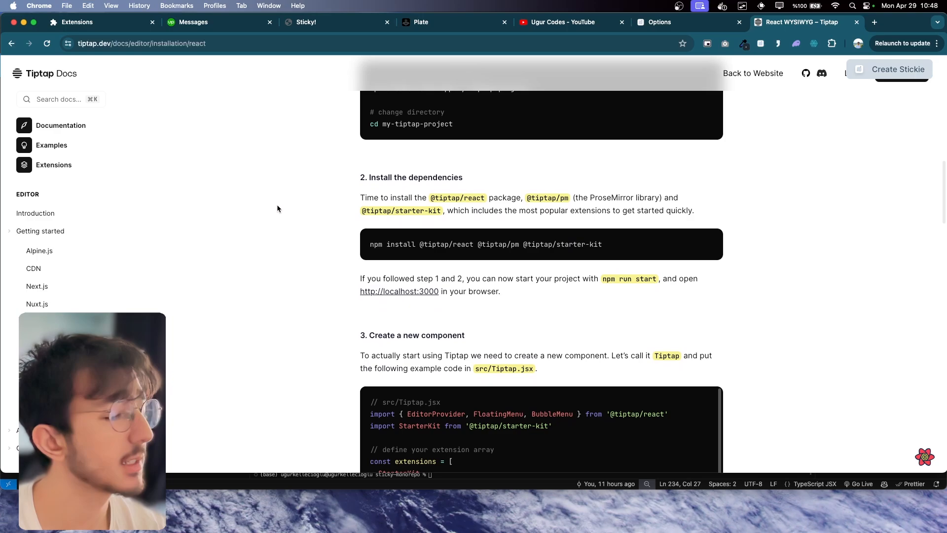
{"action": "scroll", "scroll_direction": "down", "scroll_amount": 3}
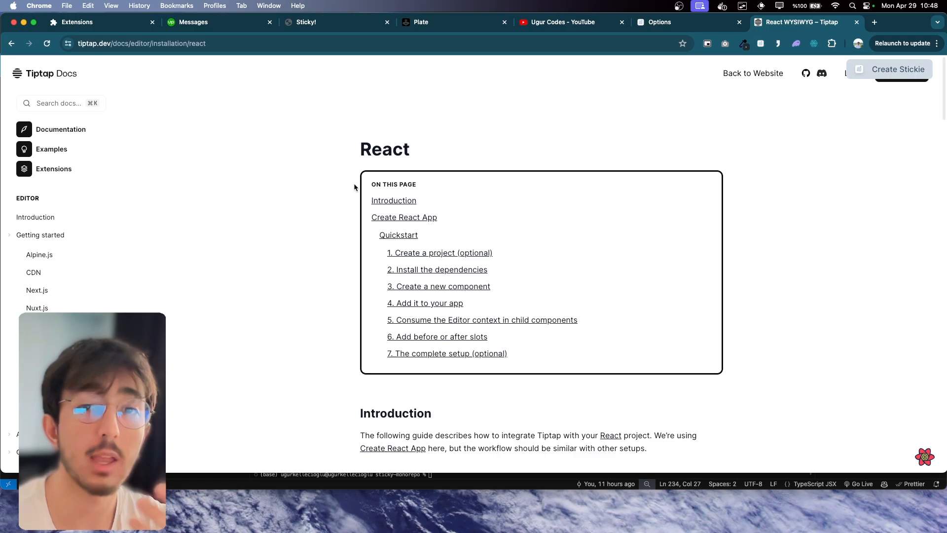
{"action": "mouse_move", "coordinate": [254, 216]}
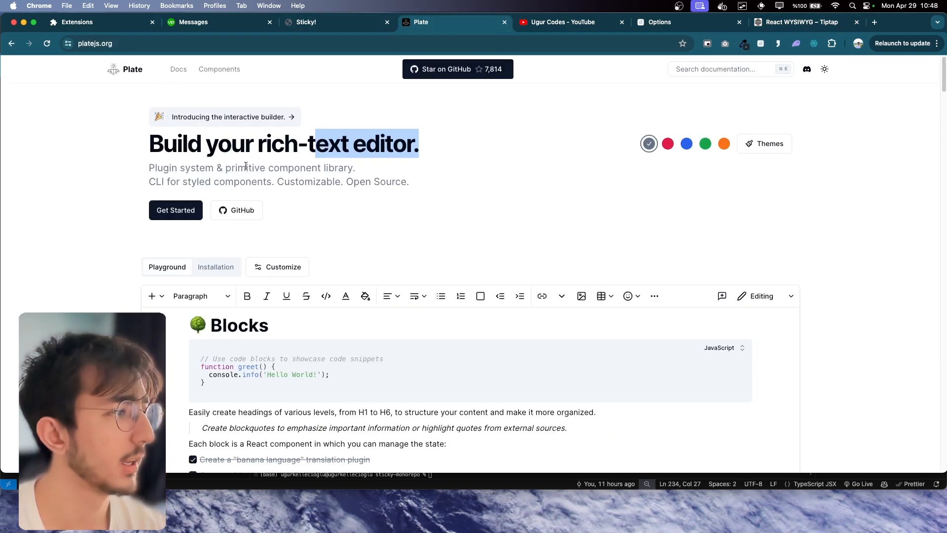
- Scroll through the Plate rich-text editor homepage
{"action": "scroll", "scroll_direction": "down", "scroll_amount": 3}
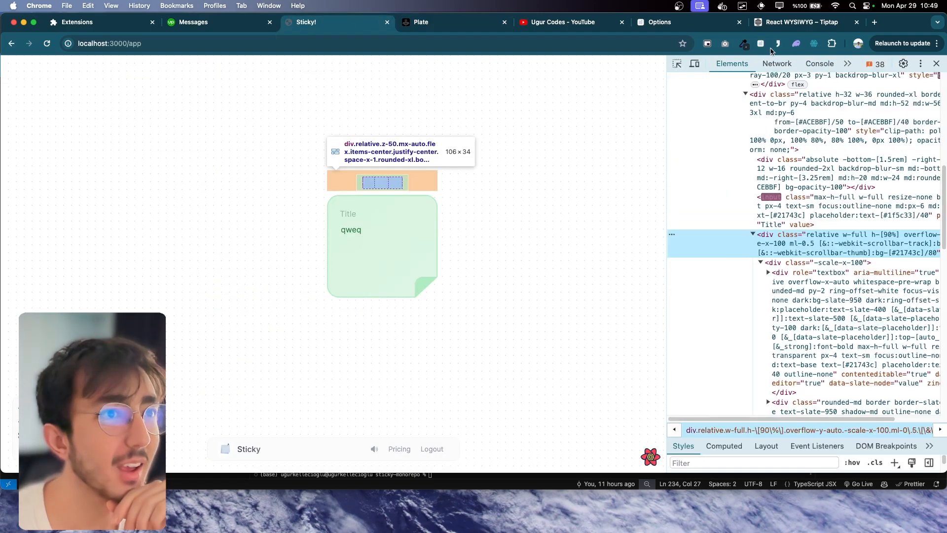
- With the DevTools Console showing, drag the qweq note to the right, then clear the console
{"action": "left_click", "coordinate": [776, 64]}
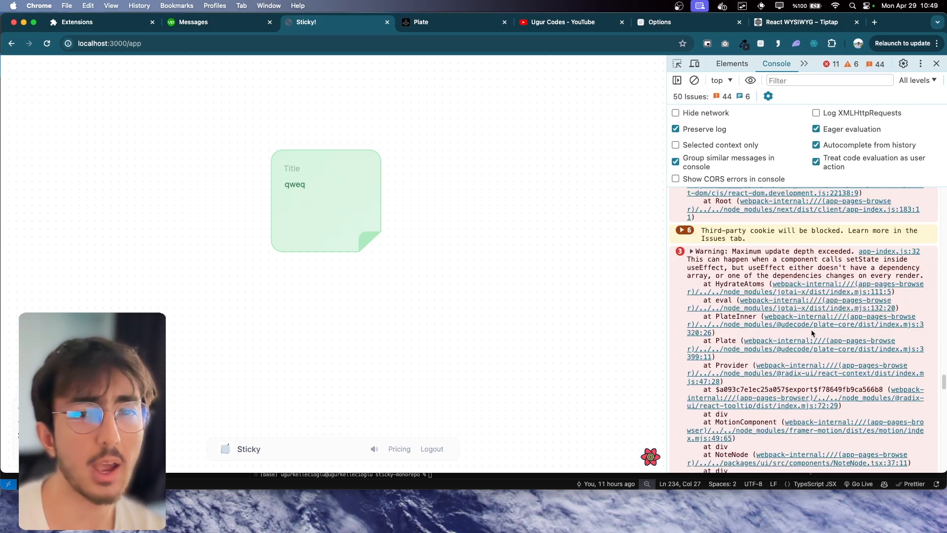
{"action": "mouse_move", "coordinate": [502, 272]}
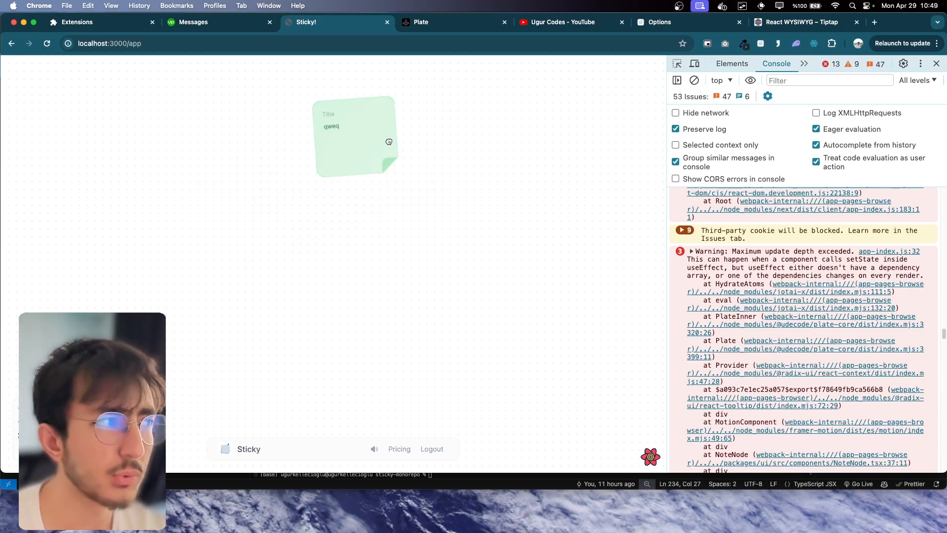
{"action": "left_click_drag", "start_coordinate": [356, 139], "coordinate": [519, 244]}
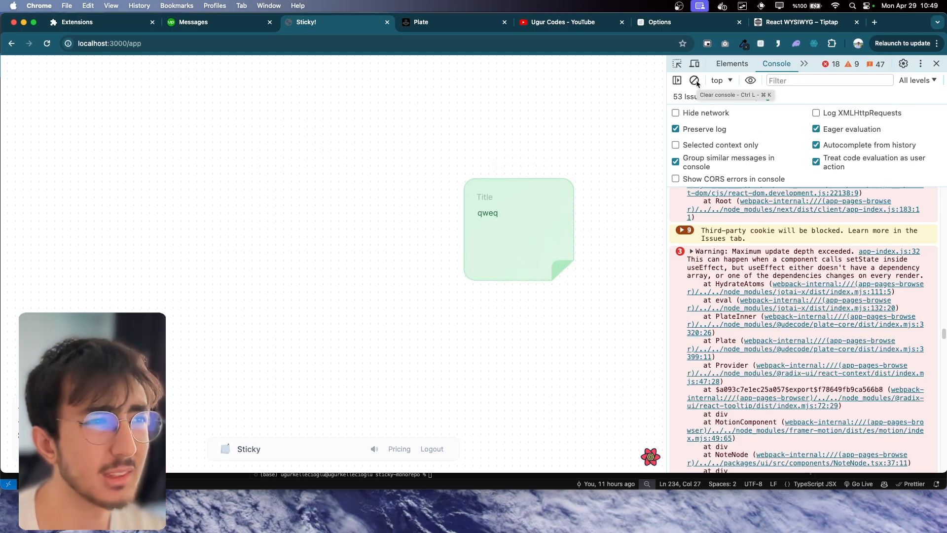
{"action": "left_click", "coordinate": [695, 80]}
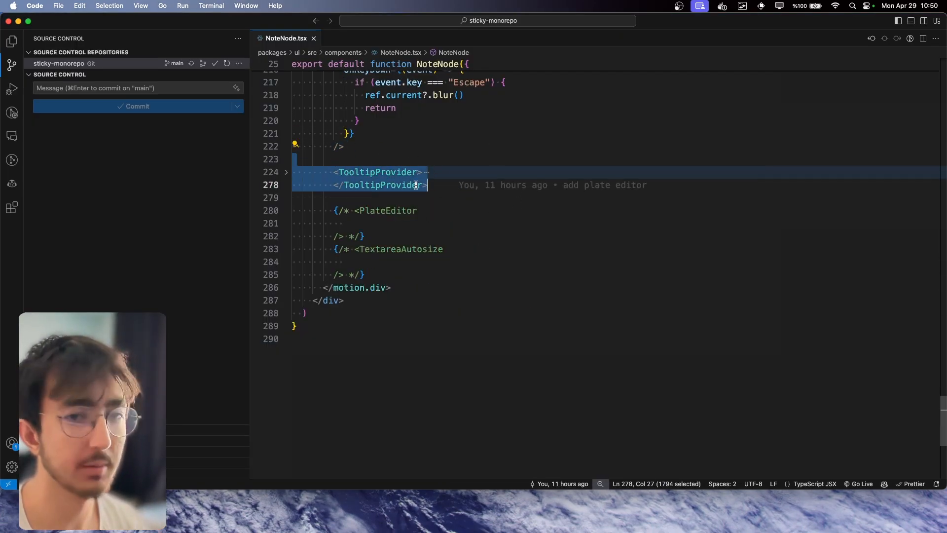
- Scroll through NoteNode.tsx's edits, then close it with Don't Save
{"action": "scroll", "scroll_direction": "down", "scroll_amount": 3}
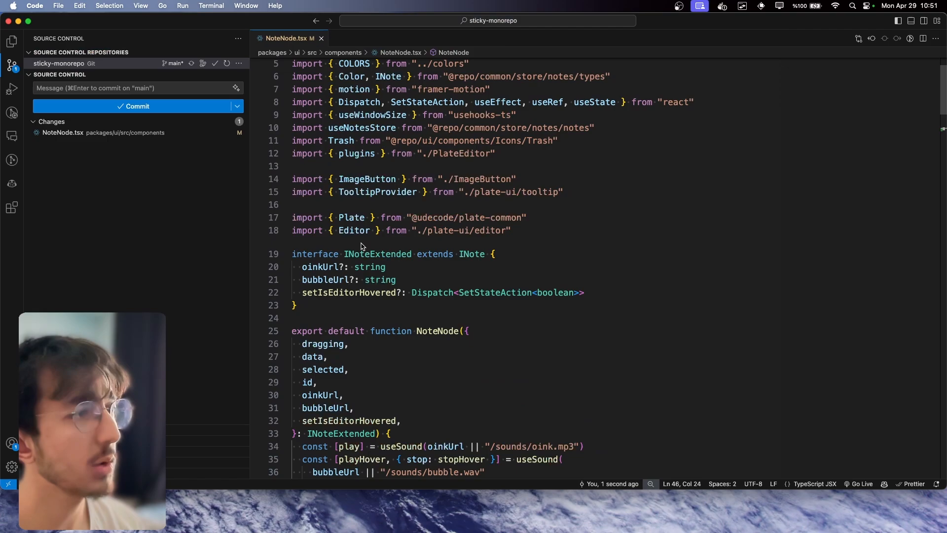
{"action": "scroll", "scroll_direction": "down", "scroll_amount": 3}
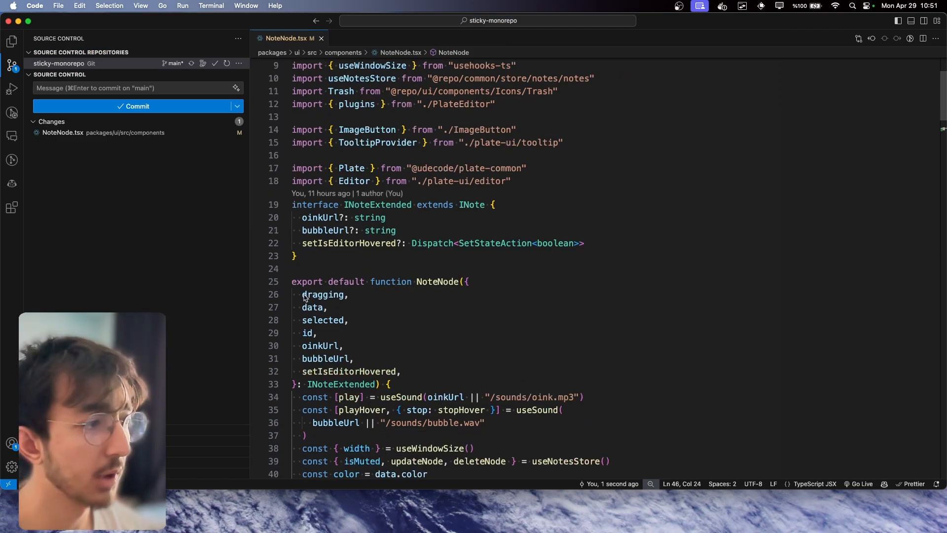
{"action": "double_click", "coordinate": [324, 294]}
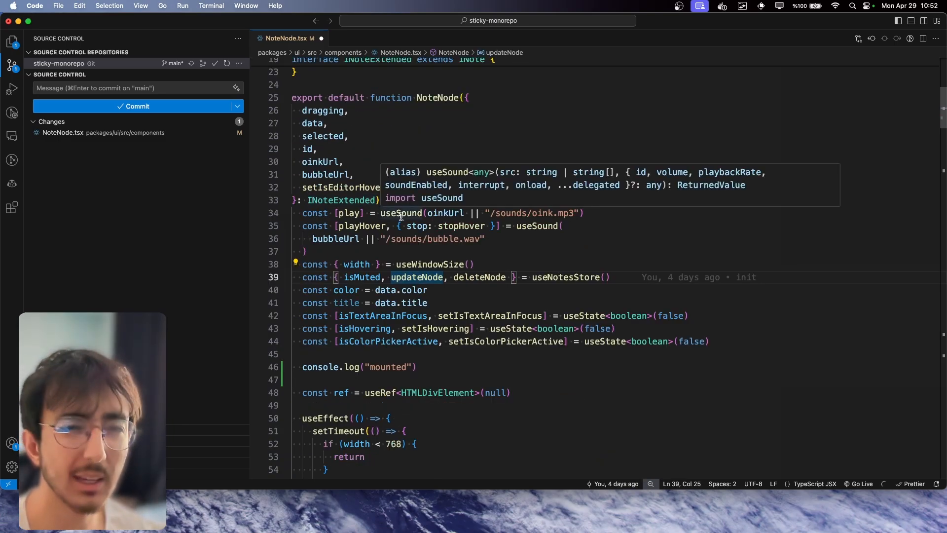
{"action": "scroll", "scroll_direction": "down", "scroll_amount": 3}
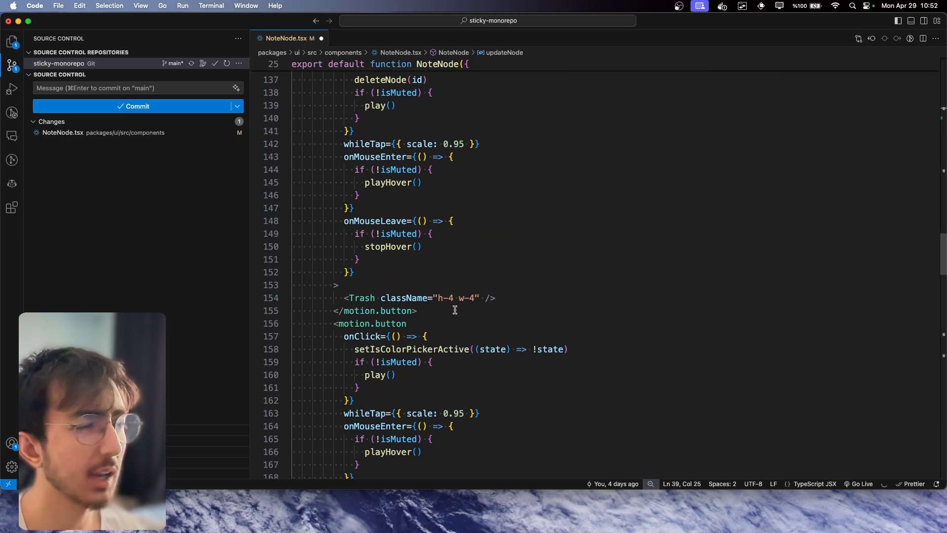
{"action": "scroll", "scroll_direction": "down", "scroll_amount": 3}
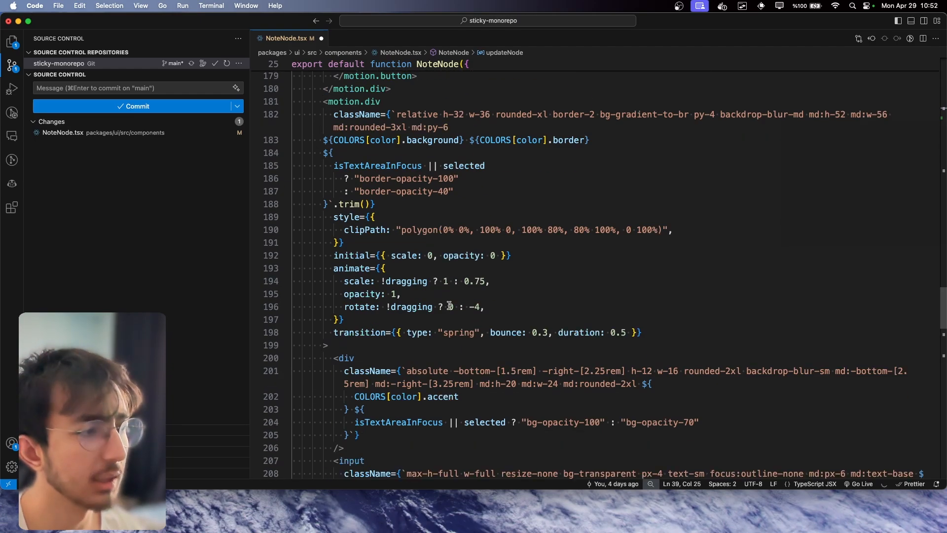
{"action": "scroll", "scroll_direction": "down", "scroll_amount": 3}
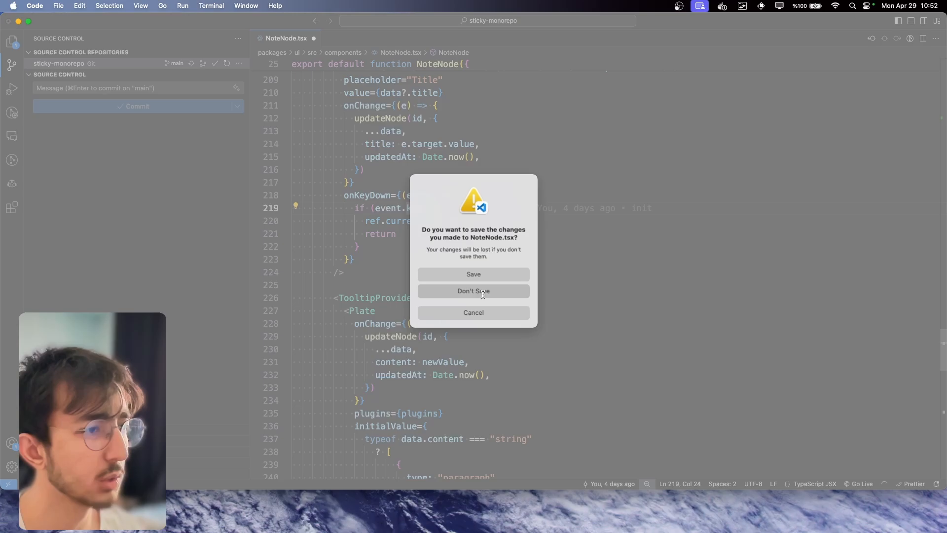
{"action": "left_click", "coordinate": [473, 291]}
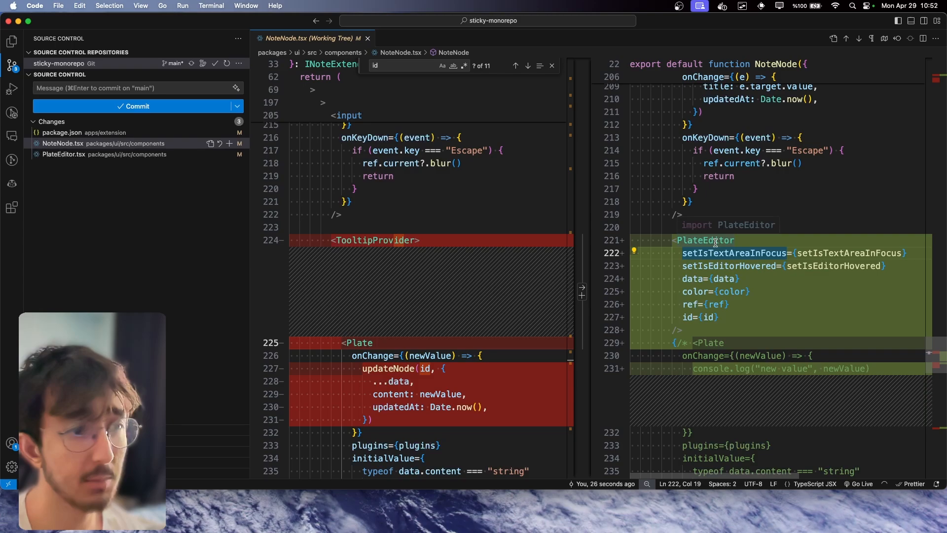
{"action": "double_click", "coordinate": [705, 240]}
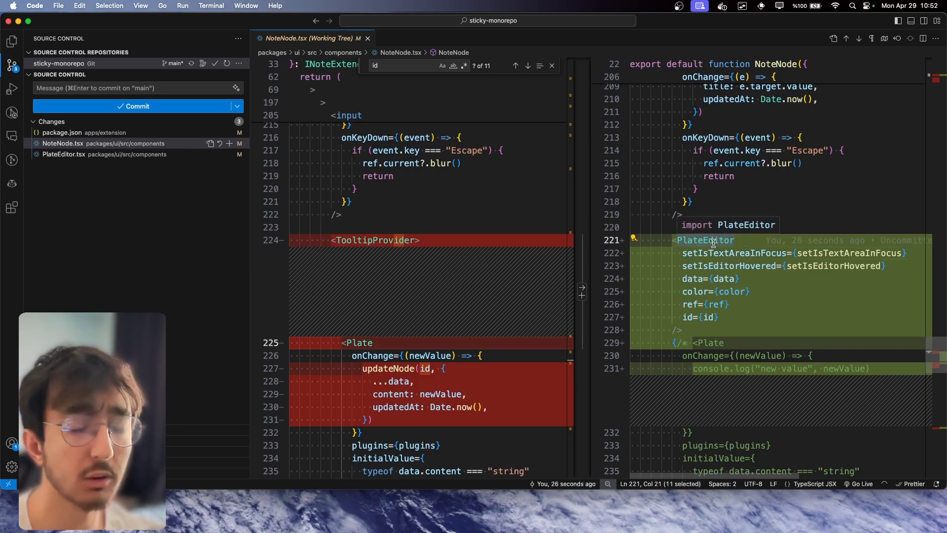
{"action": "left_click_drag", "start_coordinate": [713, 240], "coordinate": [713, 330]}
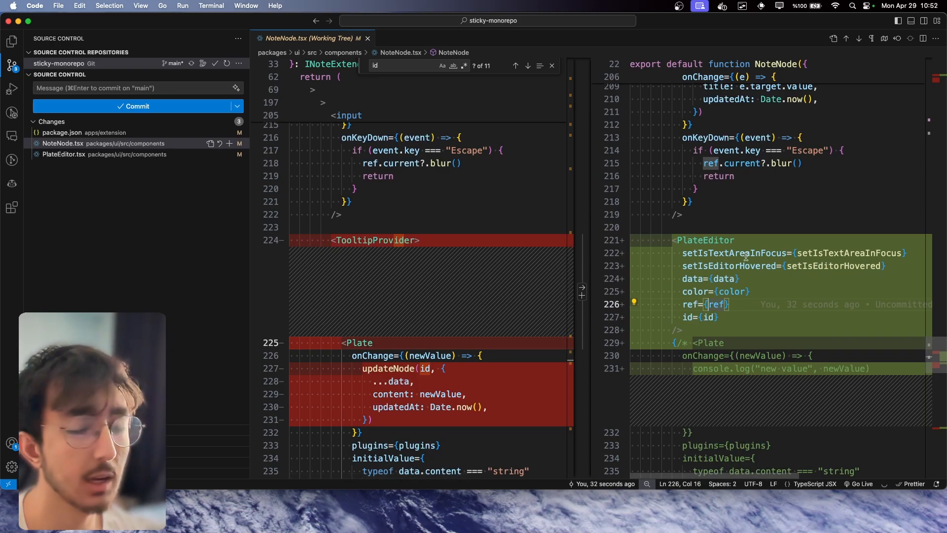
{"action": "left_click", "coordinate": [63, 154]}
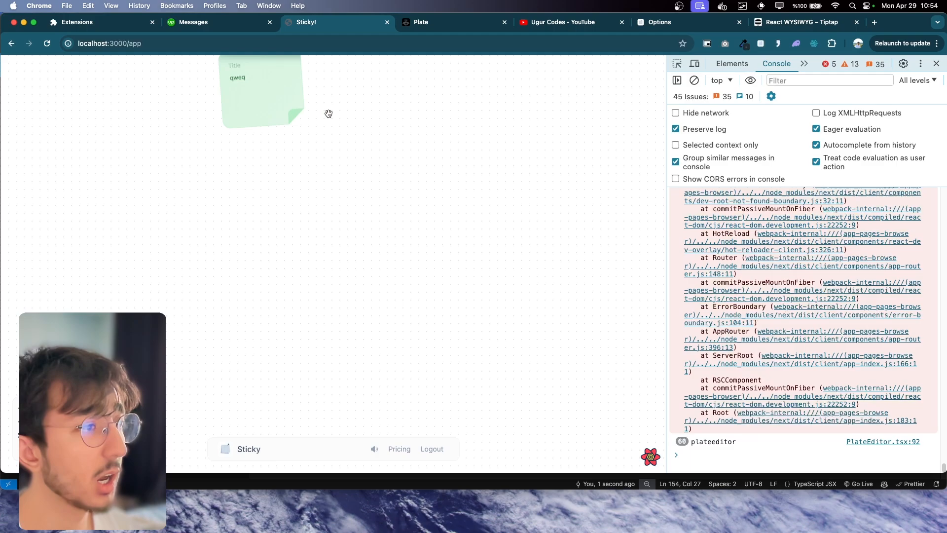
- Drag the qweq note across the localhost:3000/app board while watching for plateeditor logs
{"action": "left_click_drag", "start_coordinate": [261, 91], "coordinate": [411, 206]}
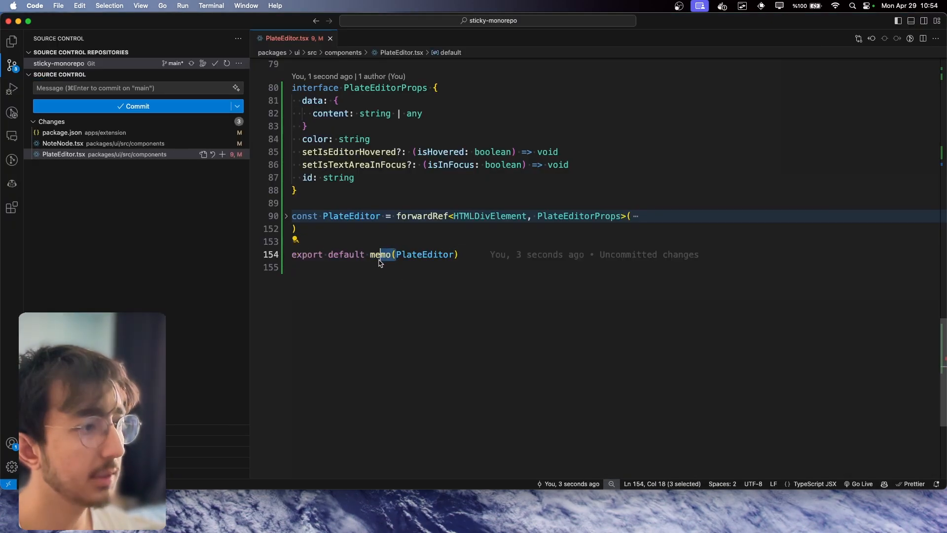
{"action": "mouse_move", "coordinate": [325, 229]}
{"action": "type", "text": "note"}
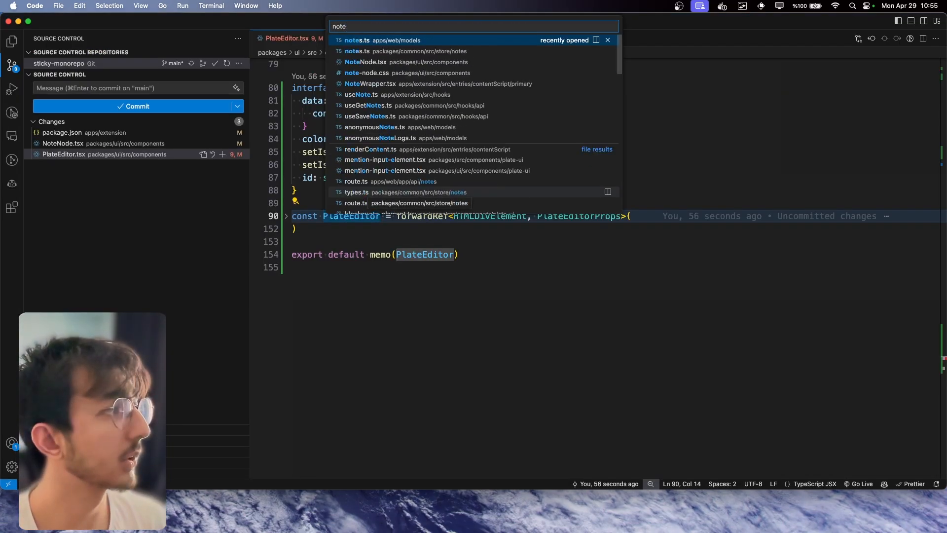
- In NoteNode.tsx, add exampleId state updated every 1000 ms to Math.random().toString(36).substring(7)
{"action": "left_click", "coordinate": [366, 62]}
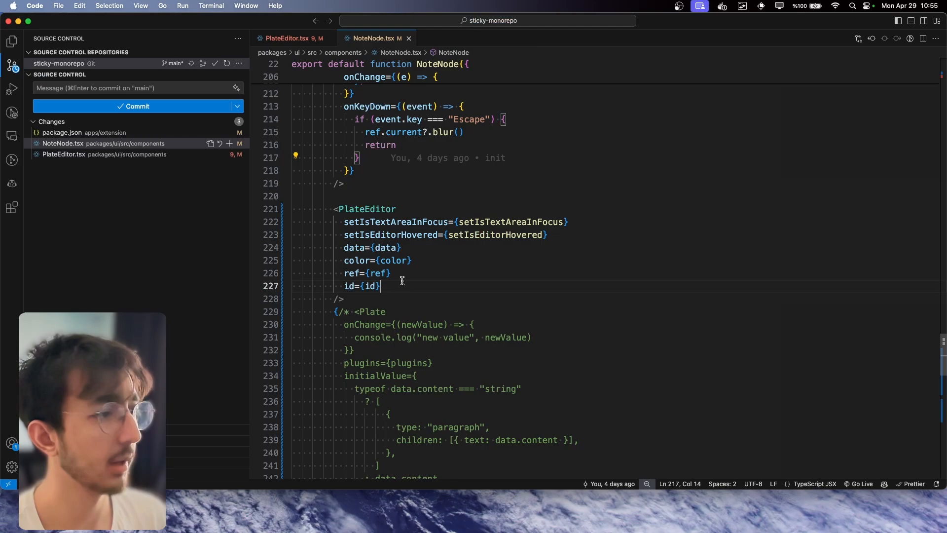
{"action": "type", "text": "example1"}
{"action": "type", "text": "useEffect("}
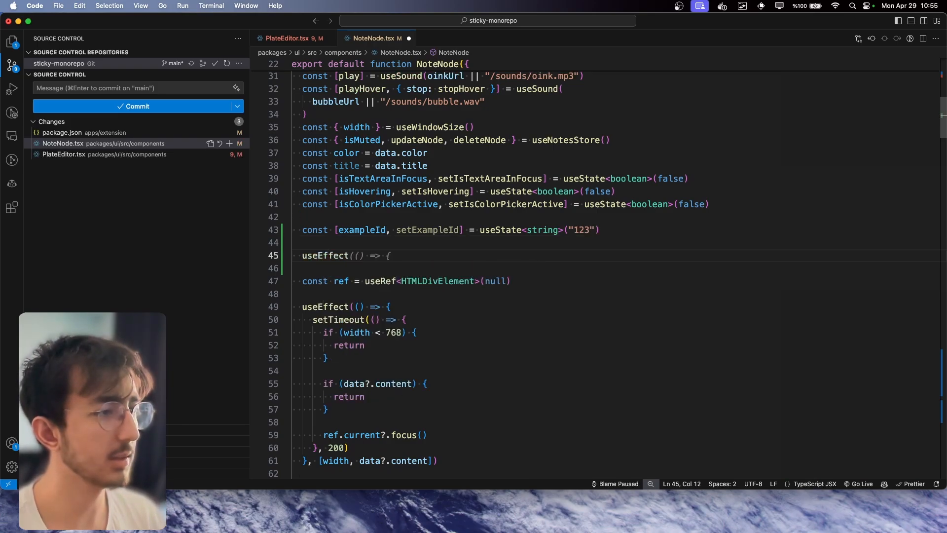
{"action": "type", "text": "setInterval"}
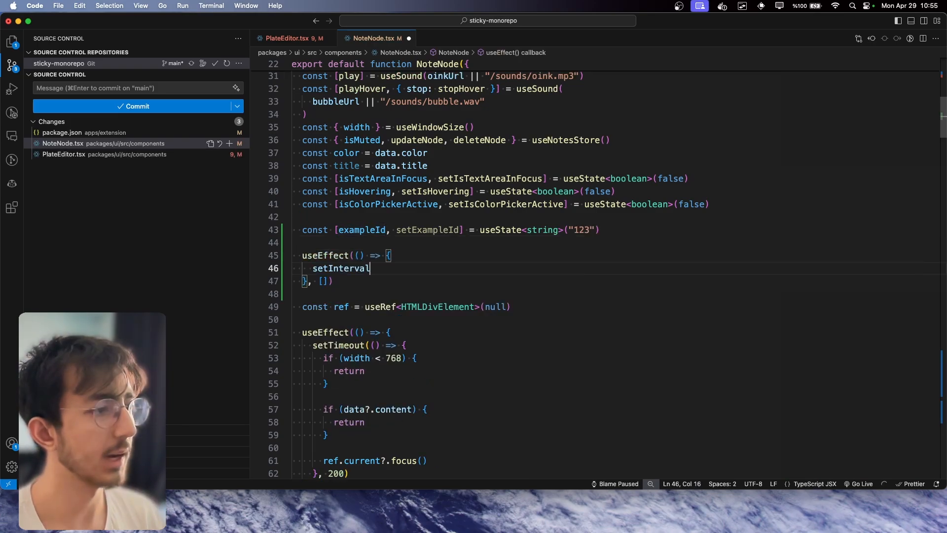
{"action": "type", "text": "(() => {}, 1000)"}
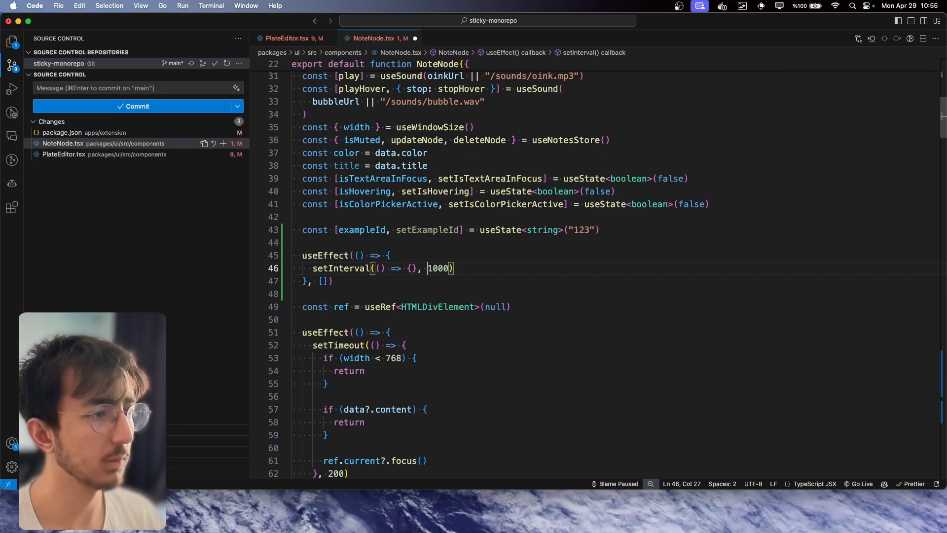
{"action": "type", "text": "setExampleId"}
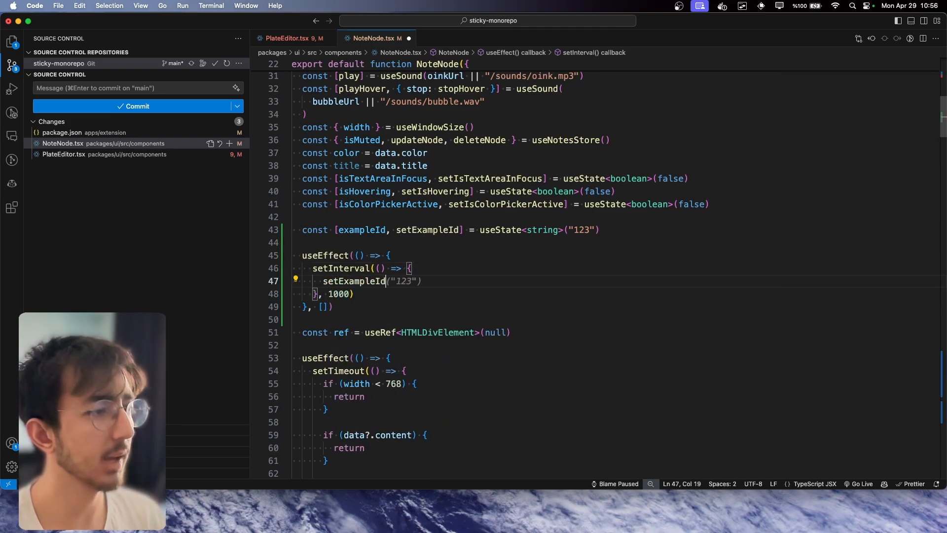
{"action": "type", "text": "Math.random().toString(36).substring(7))"}
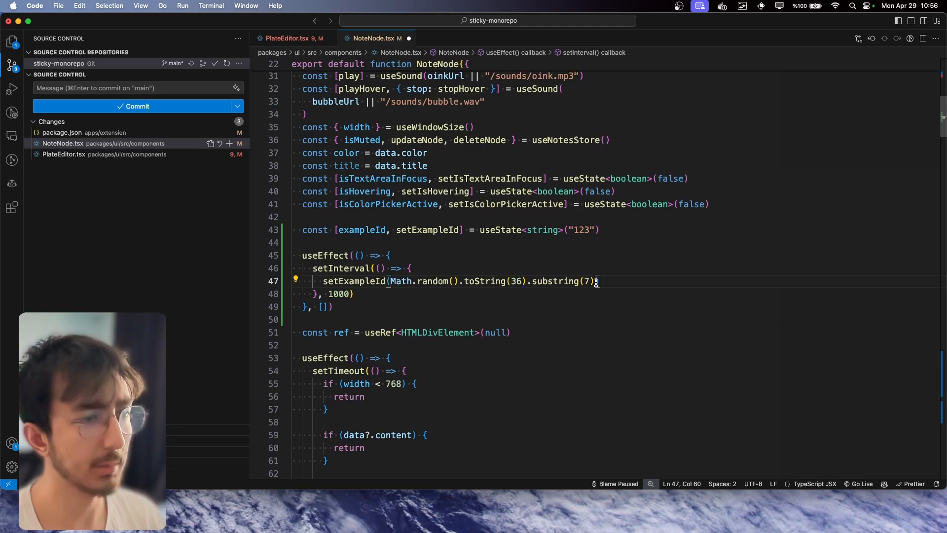
{"action": "mouse_move", "coordinate": [331, 268]}
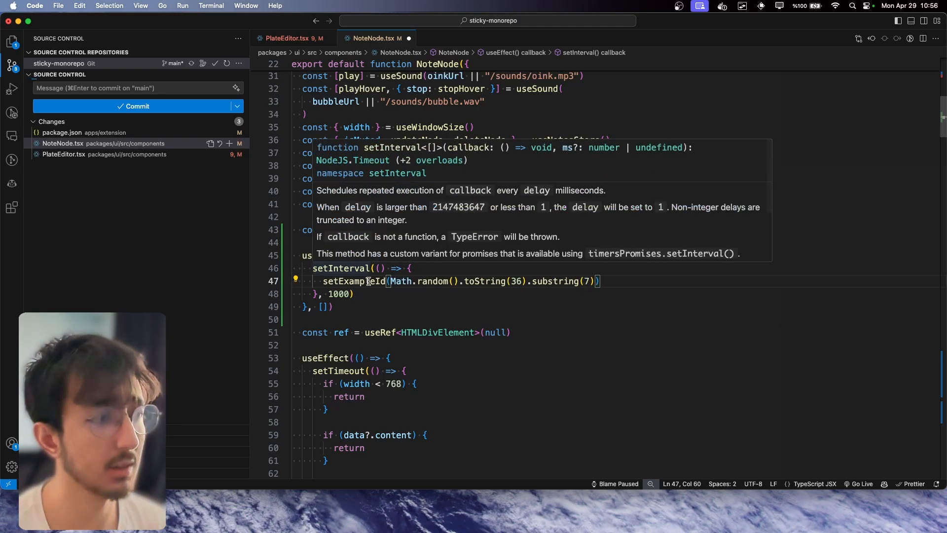
- Select setExampleId and step through the exampleId occurrences
{"action": "double_click", "coordinate": [362, 229]}
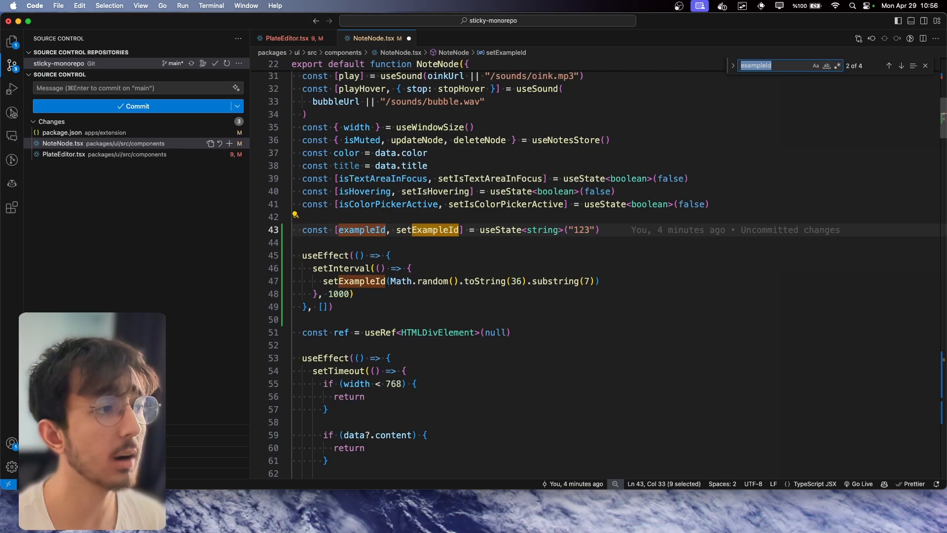
{"action": "left_click", "coordinate": [899, 65]}
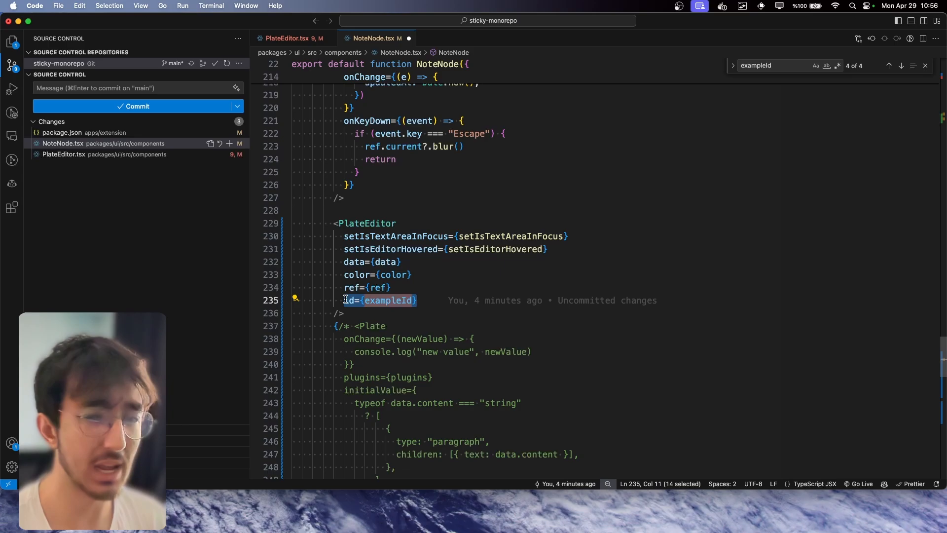
{"action": "left_click", "coordinate": [284, 38]}
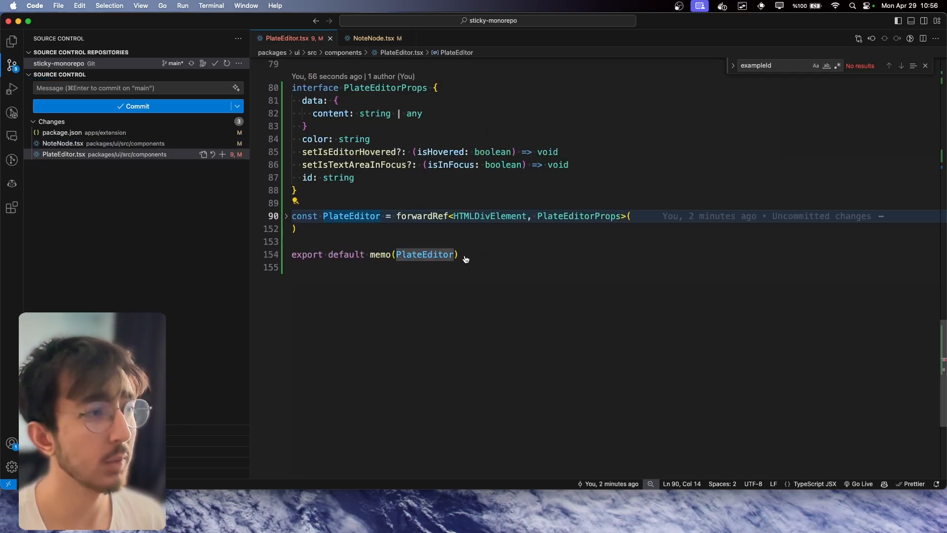
- Select memo in PlateEditor.tsx's default export to confirm the memoized export
{"action": "double_click", "coordinate": [380, 255]}
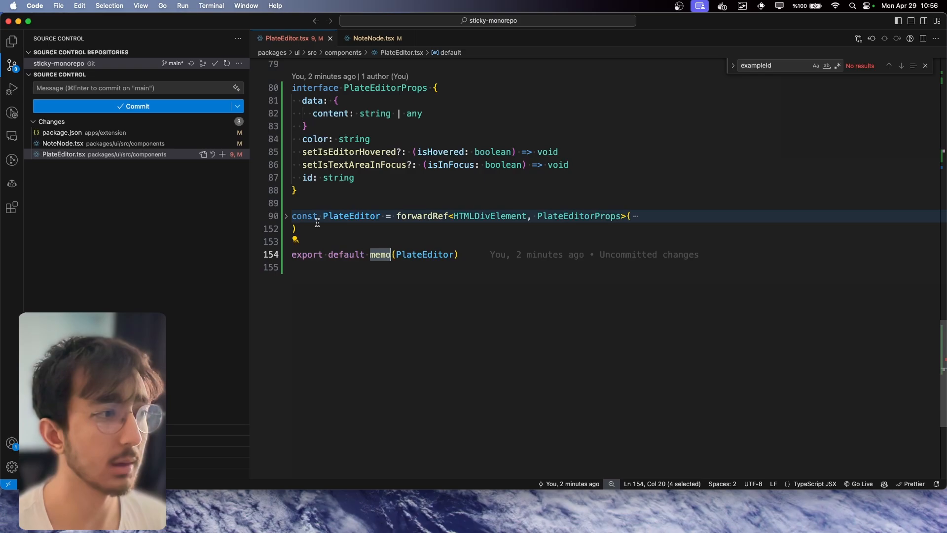
{"action": "left_click", "coordinate": [285, 215]}
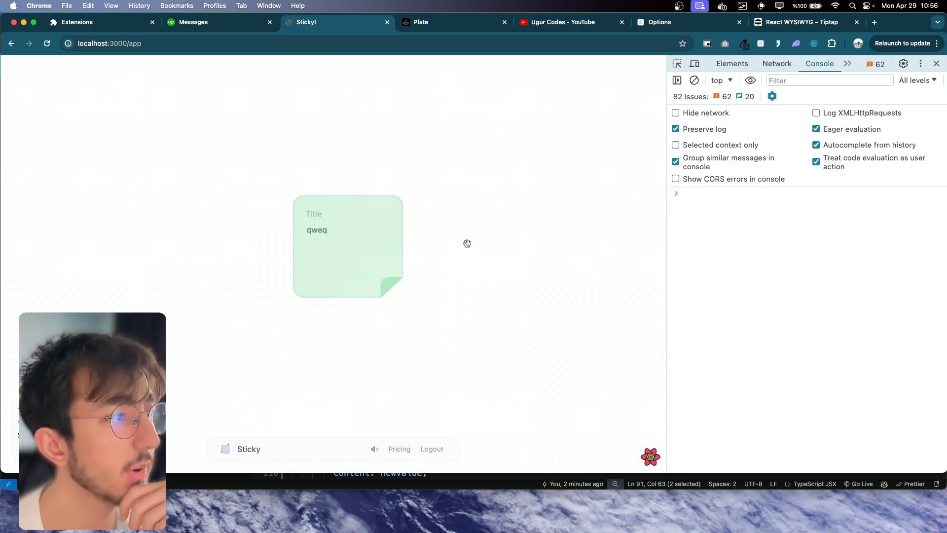
- Drag the qweq note across the Sticky board, then switch to the Upwork freelancer profile tab
{"action": "left_click_drag", "start_coordinate": [348, 246], "coordinate": [479, 207]}
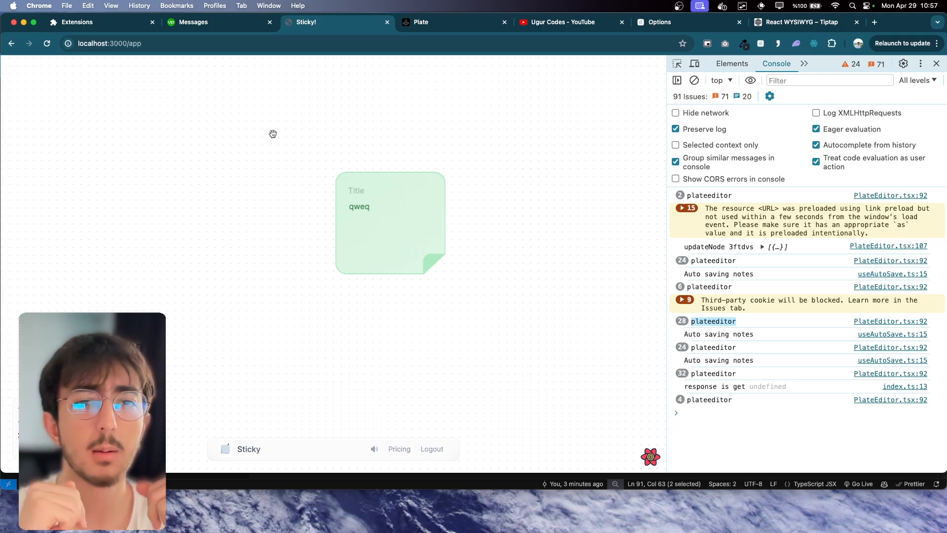
{"action": "left_click", "coordinate": [217, 22]}
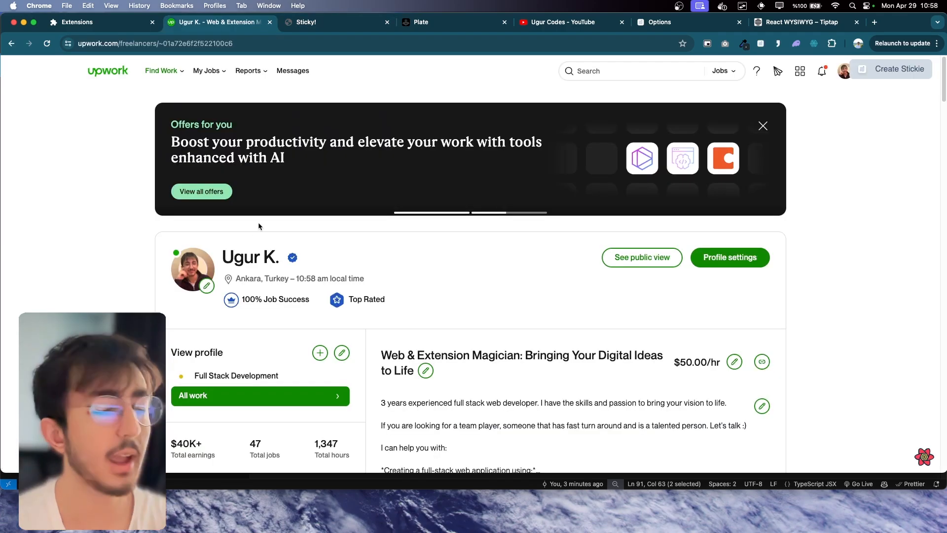